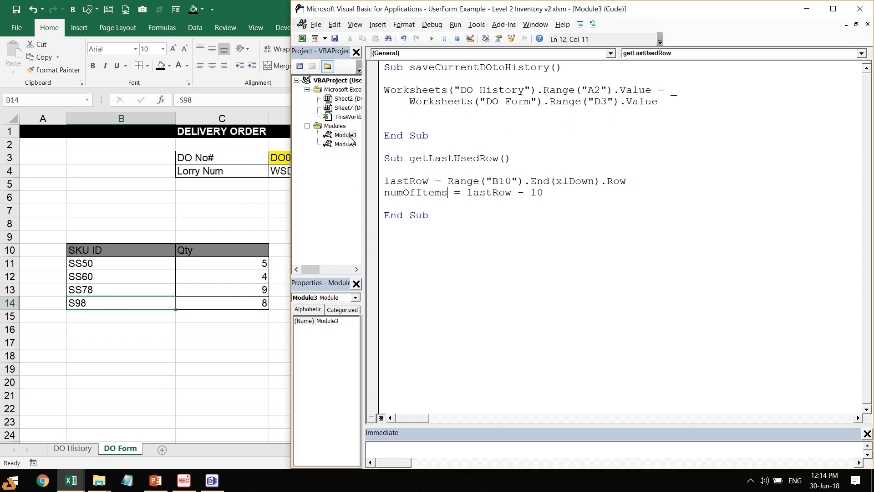
- Paste the DO Form SKU IDs and quantities from B11:C14 into DO History at B2
double_click(344, 145)
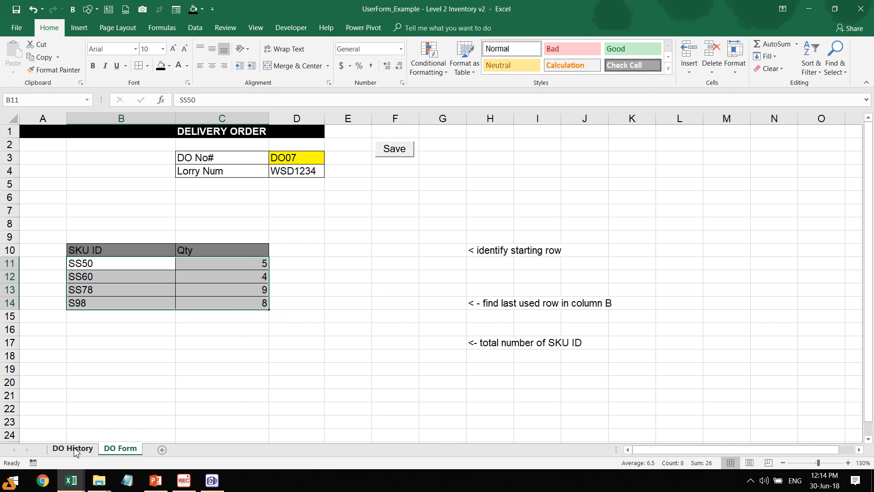
left_click(72, 448)
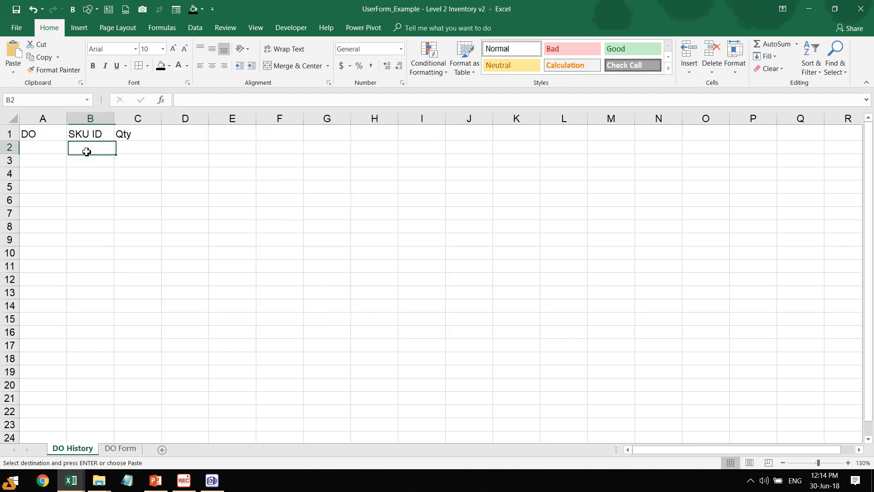
key("ctrl+v")
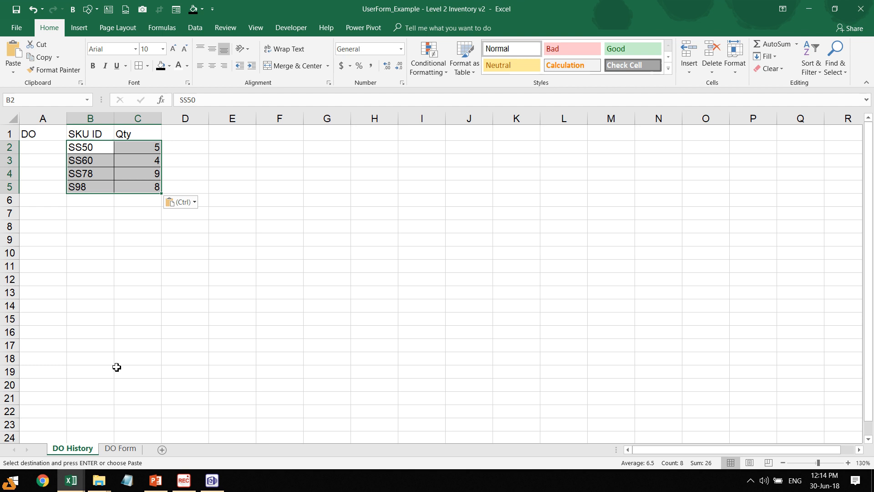
left_click(120, 448)
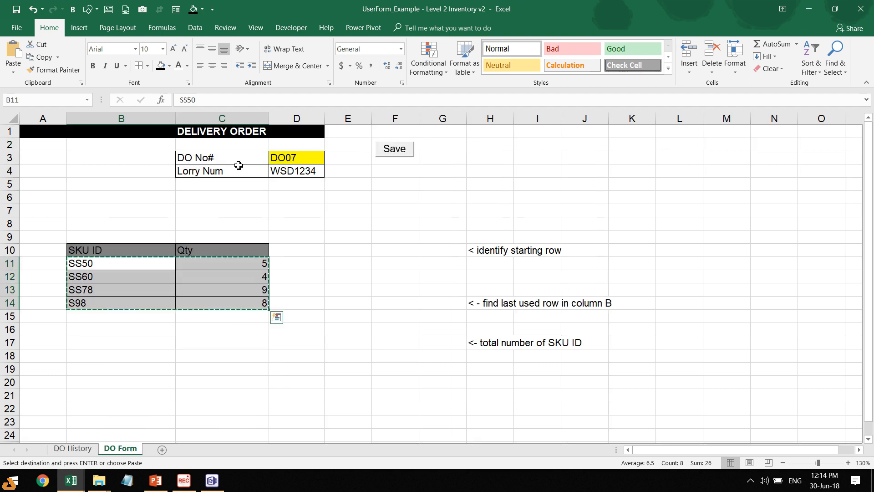
- Copy DO07 from D3 and fill it into A2:A5 beside the pasted rows
left_click(296, 157)
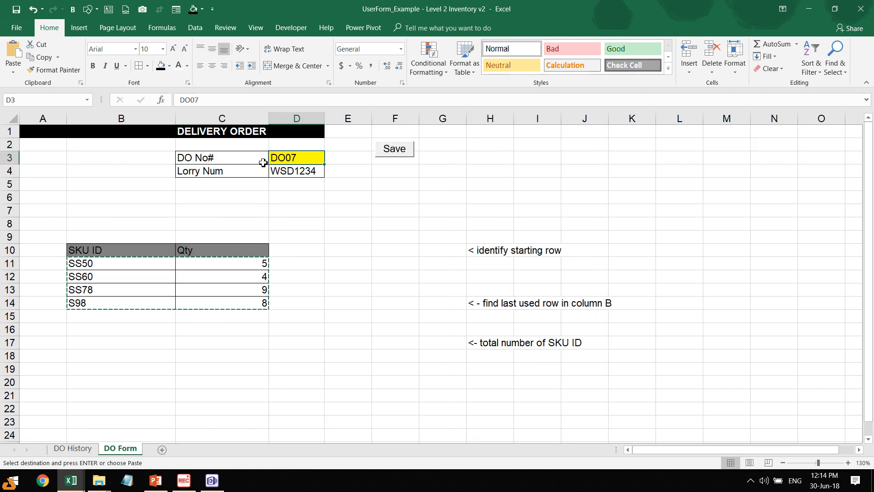
left_click(72, 448)
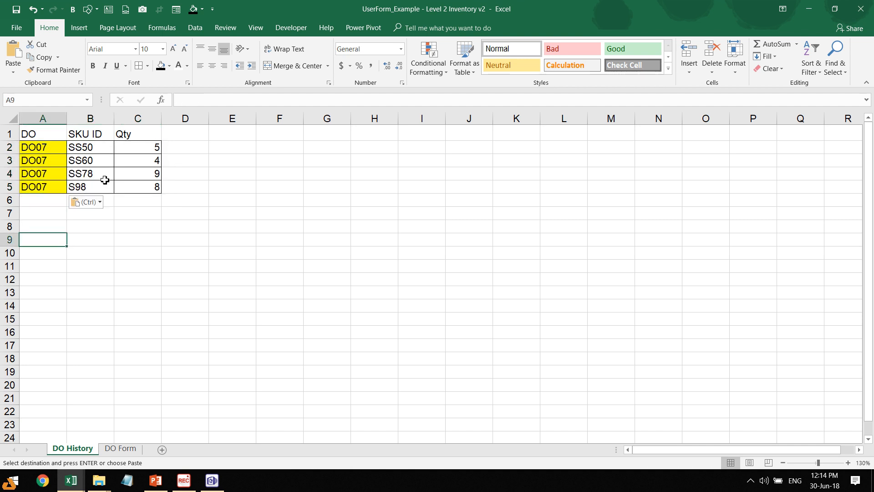
mouse_move(120, 448)
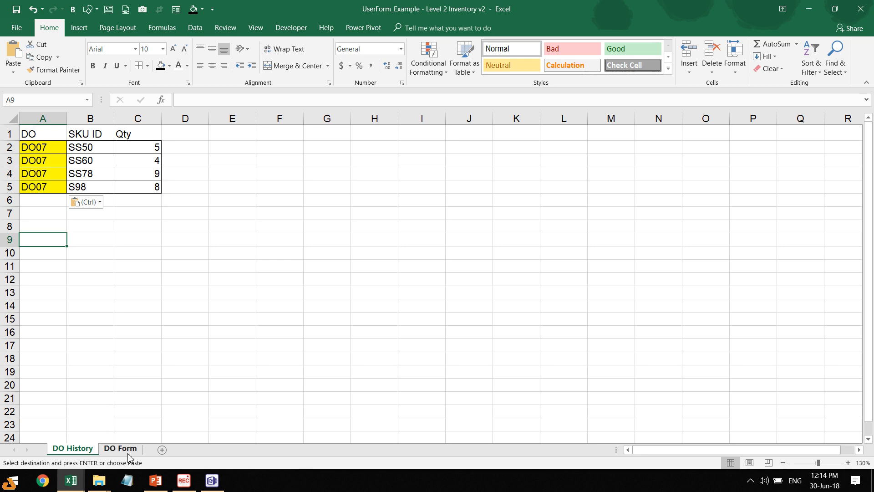
left_click(120, 448)
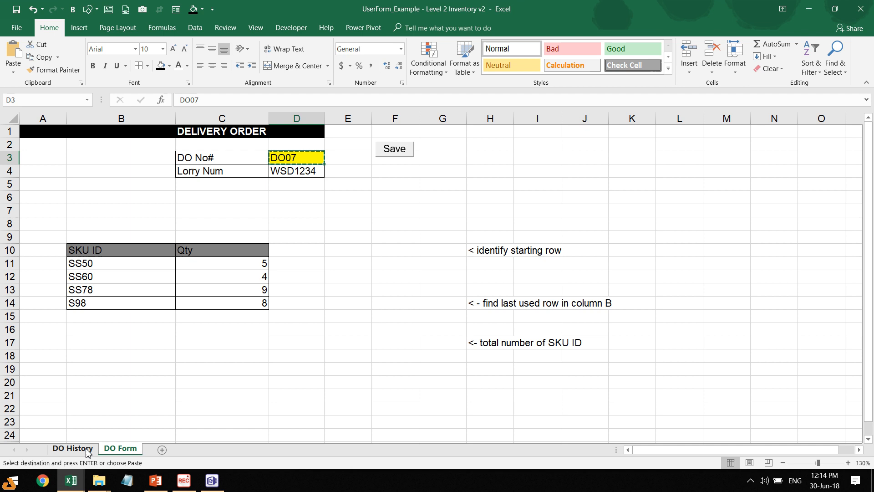
mouse_move(131, 404)
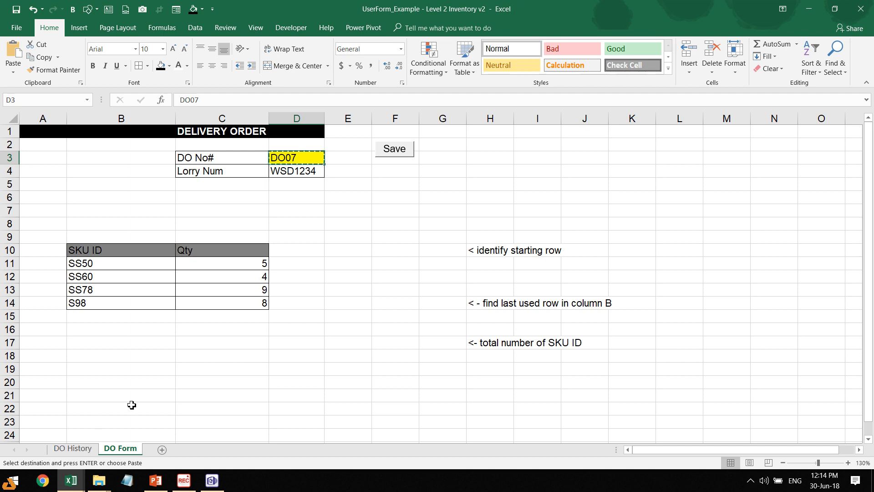
- Bring up the copySKUarea macro in Module4 of the VBA editor
key("alt")
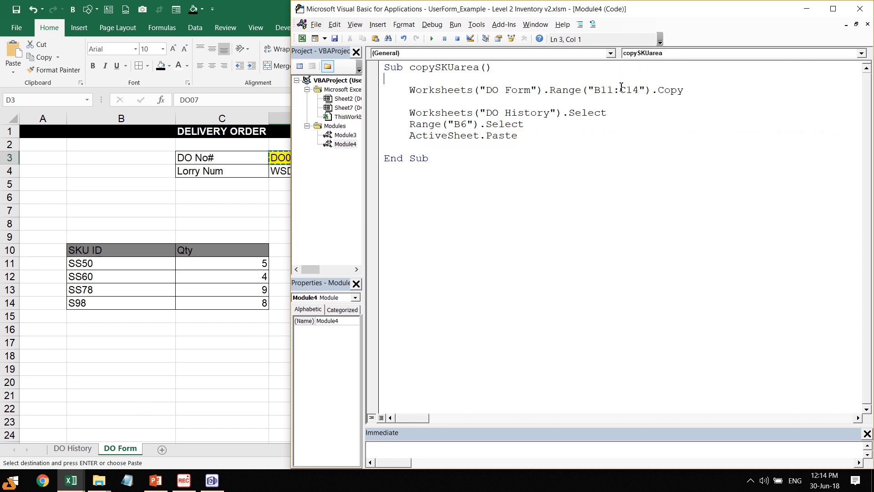
left_click(457, 113)
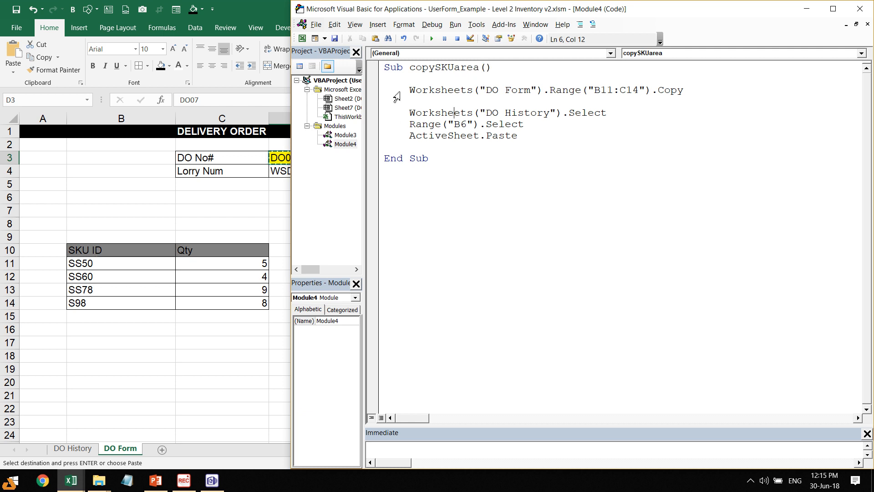
mouse_move(389, 96)
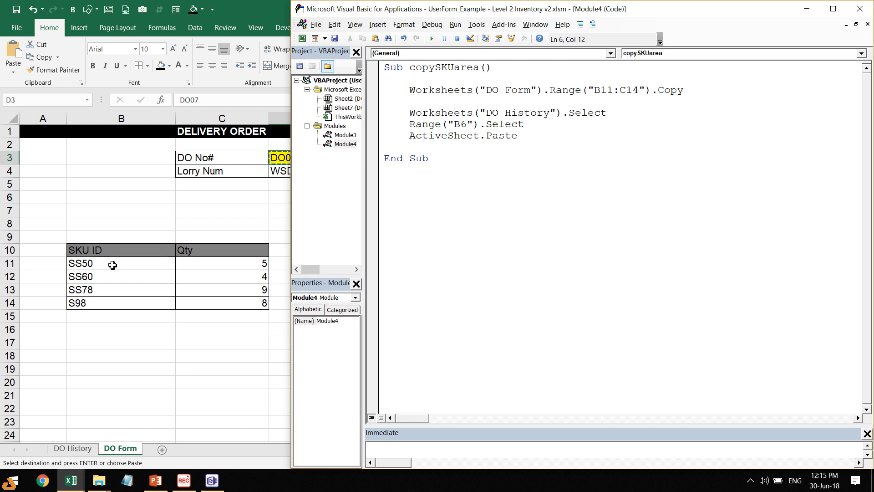
mouse_move(98, 264)
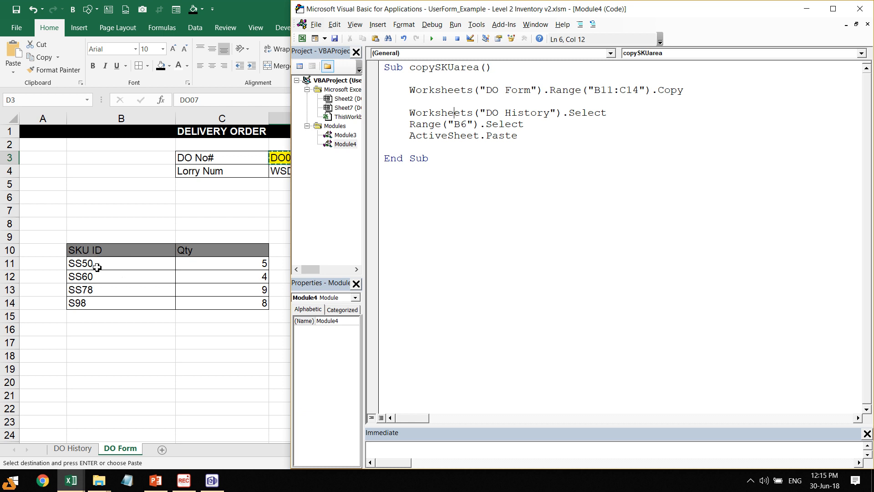
mouse_move(111, 268)
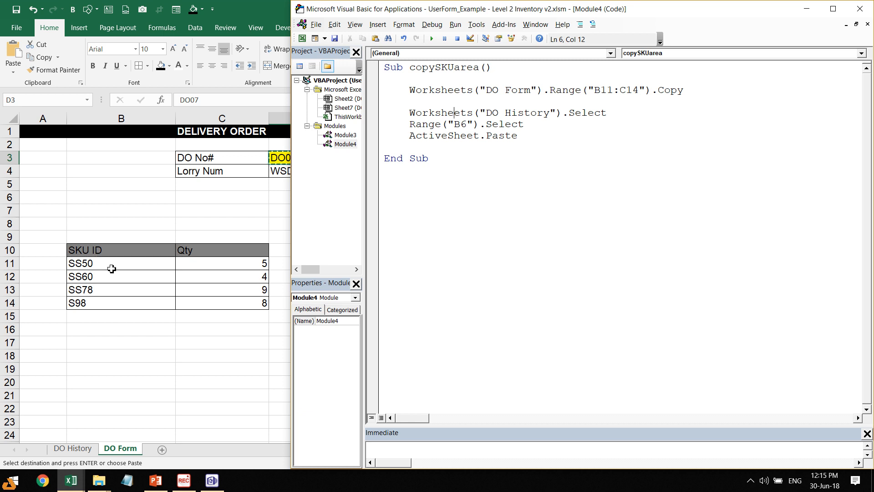
mouse_move(602, 94)
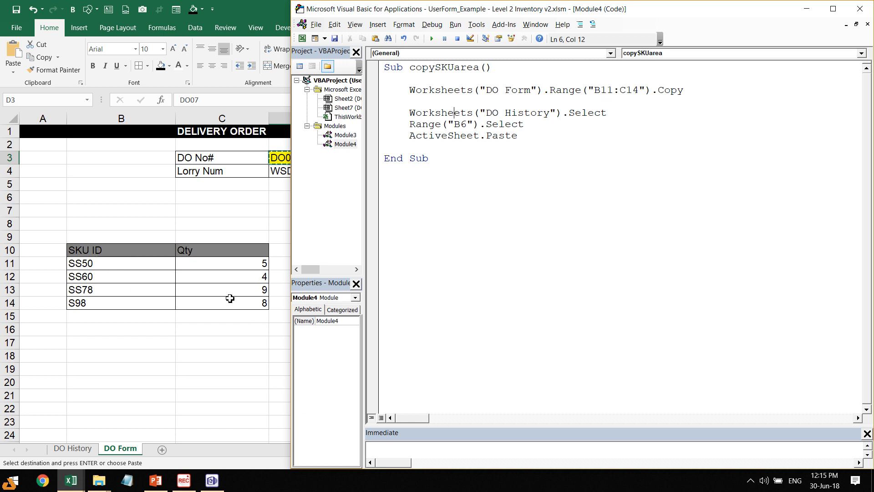
mouse_move(248, 307)
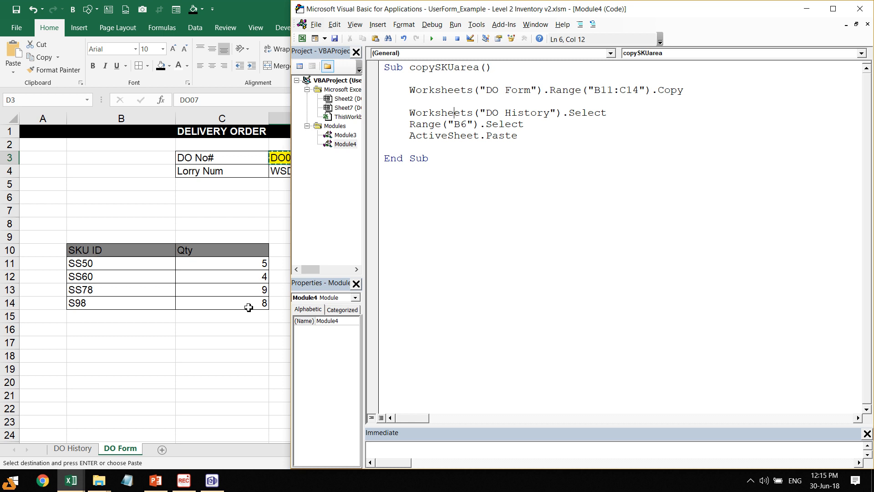
mouse_move(471, 130)
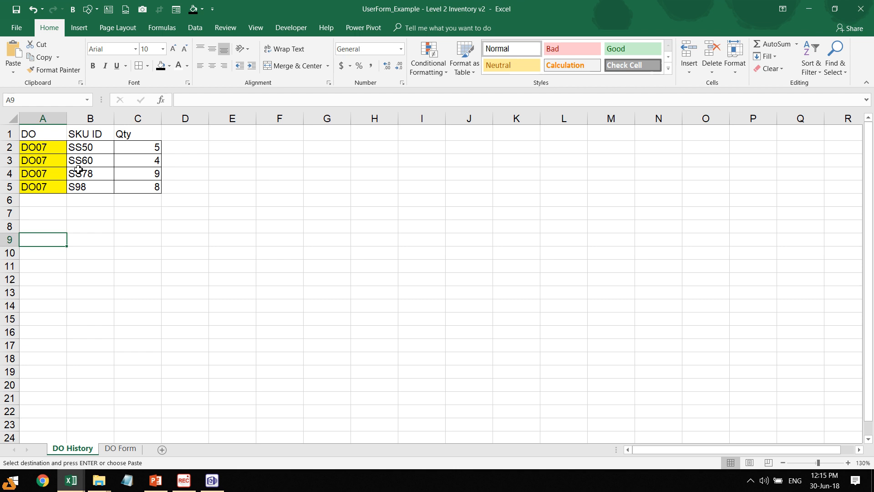
- Delete rows 2–6 of DO History, leaving only the DO, SKU ID and Qty headers
left_click(90, 200)
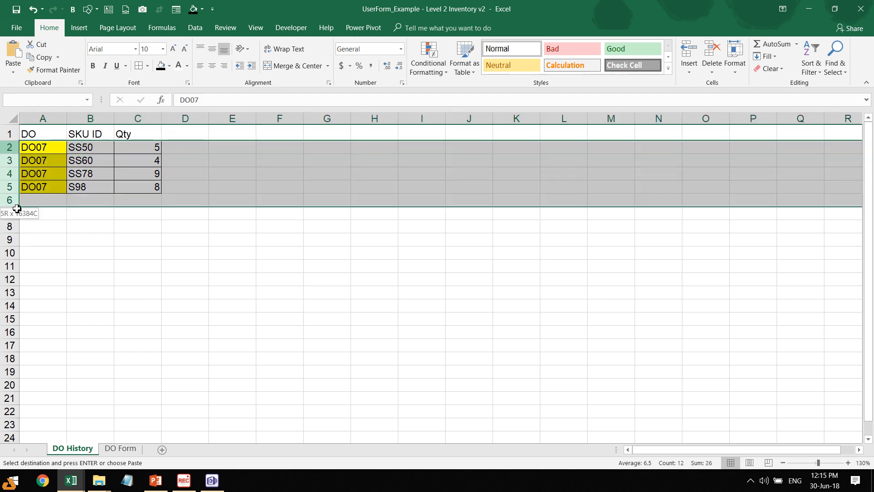
key("Delete")
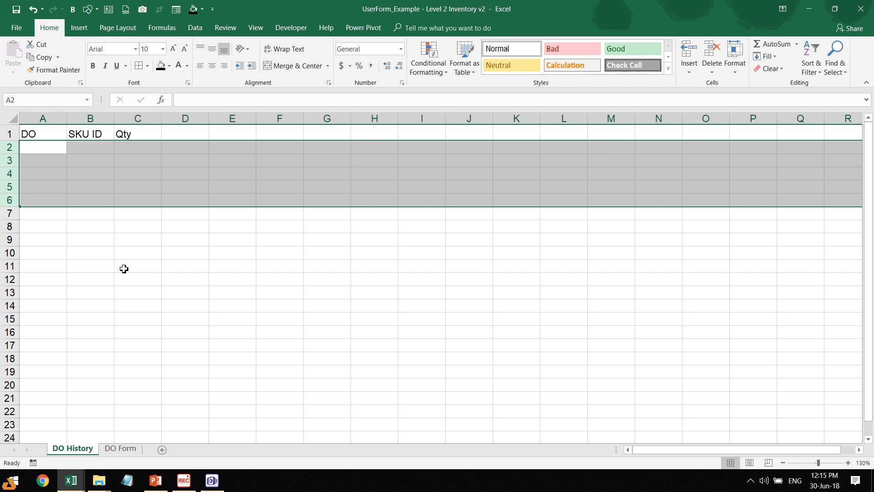
left_click(120, 448)
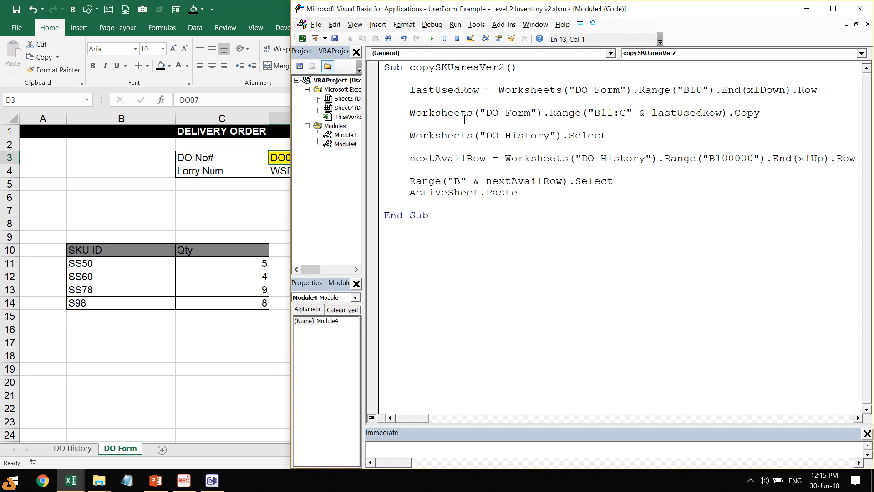
left_click(345, 144)
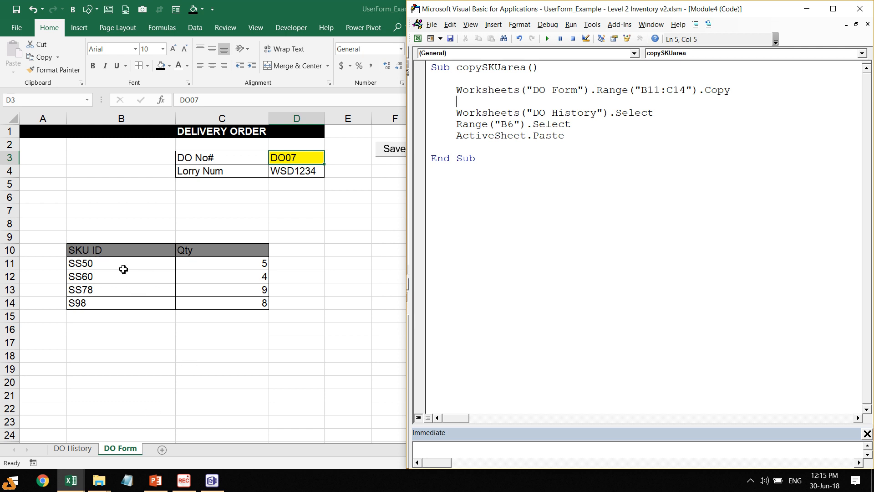
- Check DO History is empty below its headers, then return to DO Form
left_click(122, 264)
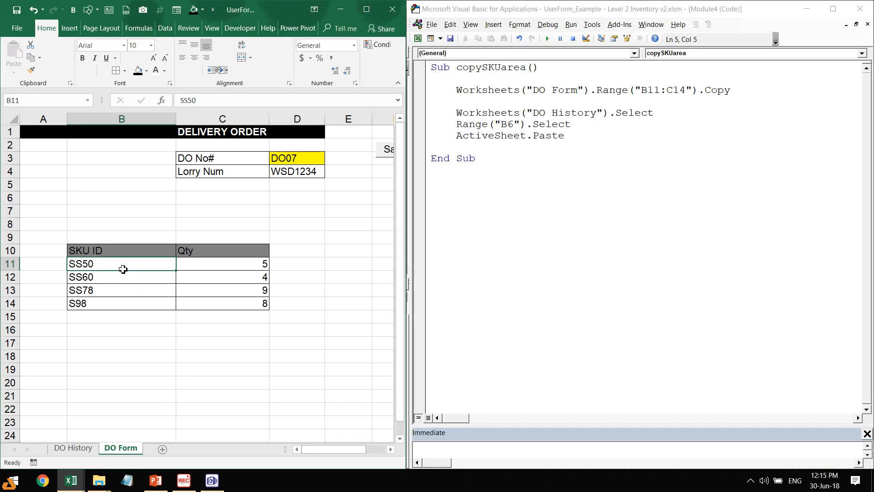
left_click(585, 113)
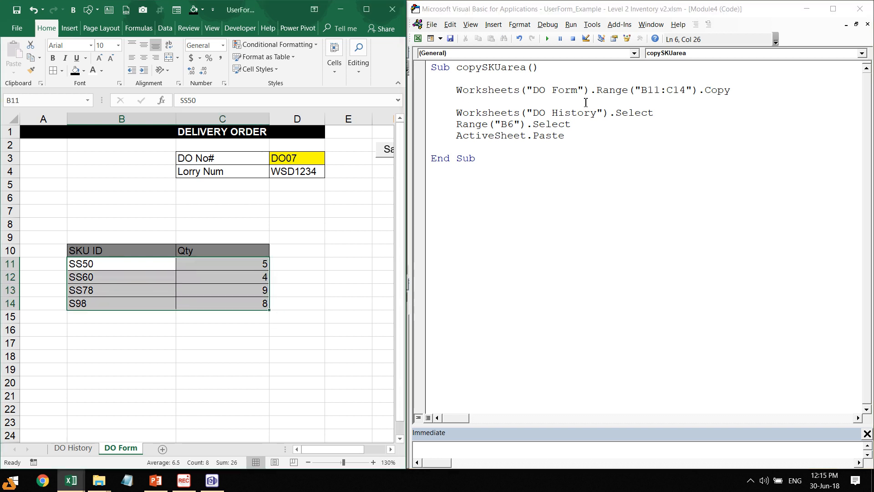
mouse_move(530, 104)
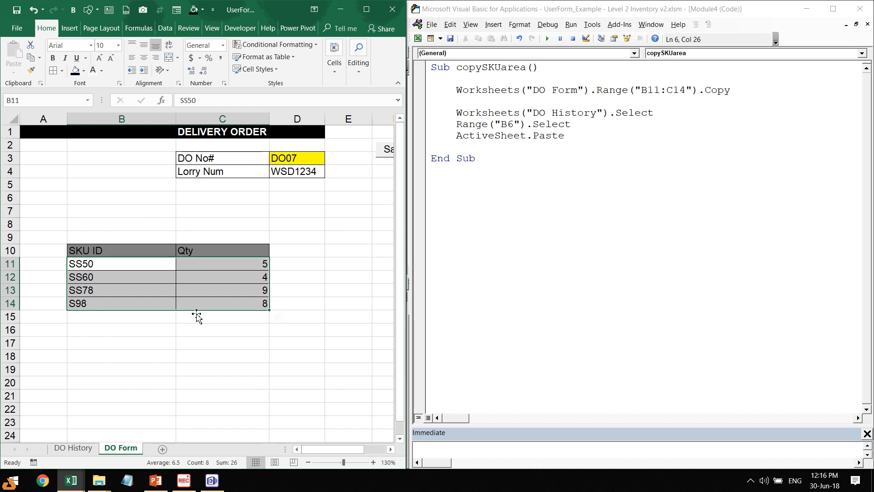
left_click(73, 448)
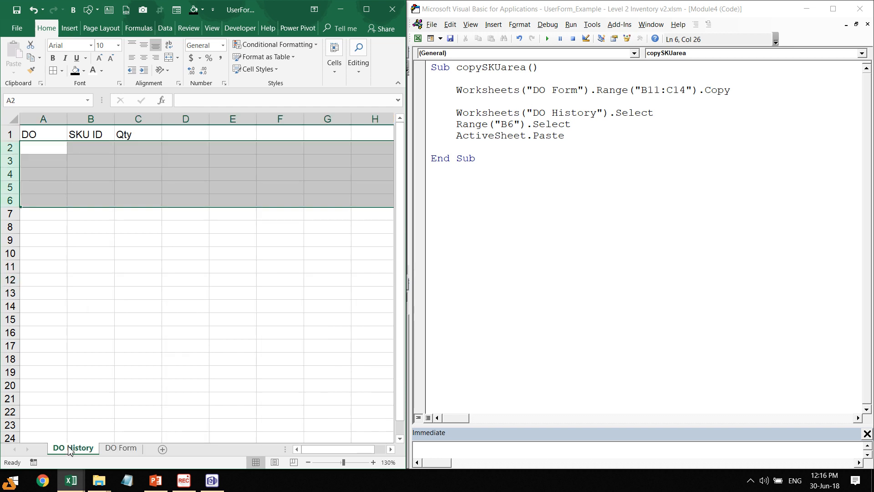
left_click(138, 147)
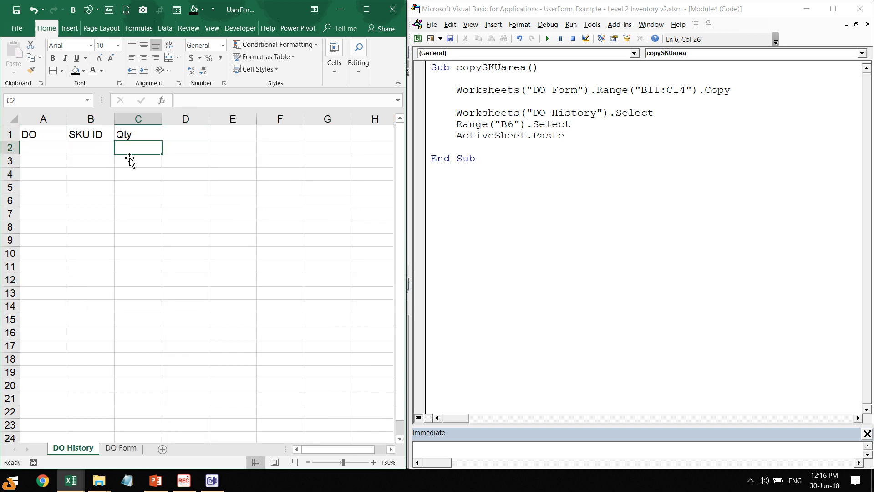
left_click(90, 200)
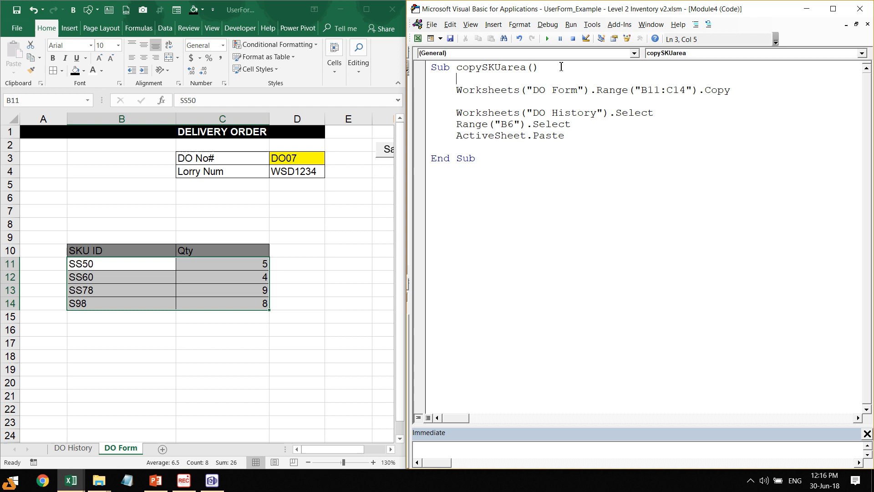
- Step through copySKUarea line by line, then reset the paused macro
key("F8")
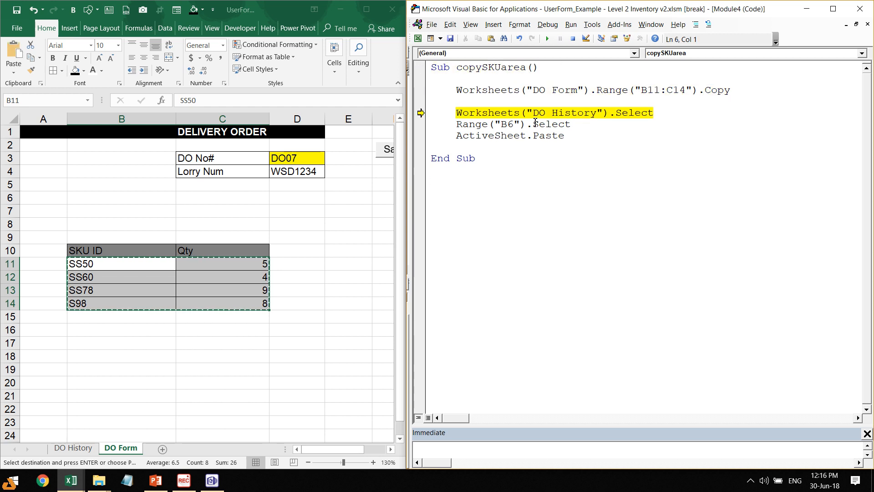
key("F8")
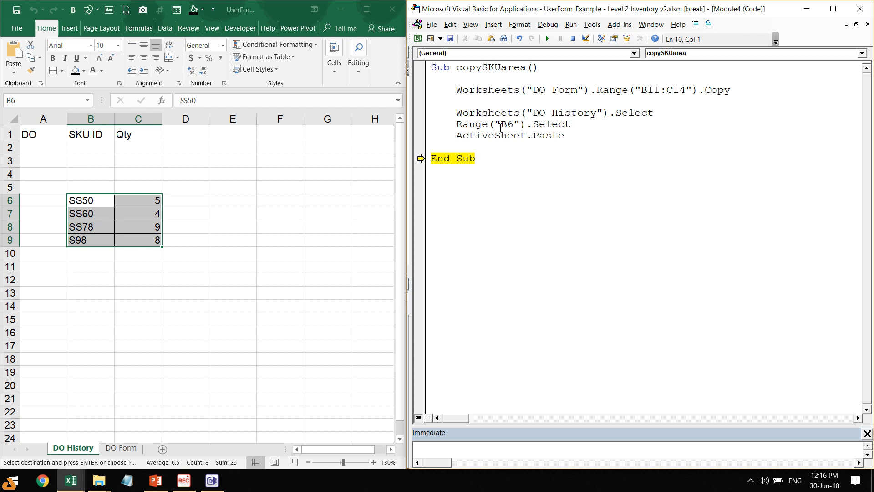
mouse_move(93, 150)
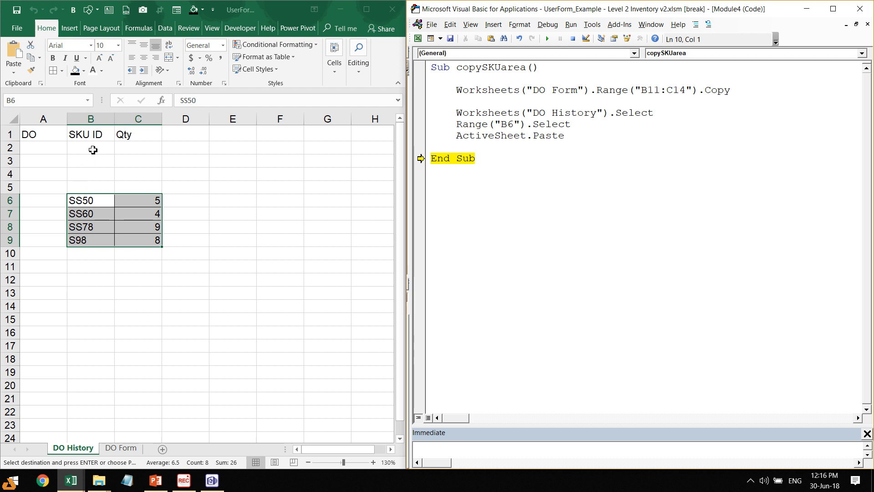
mouse_move(93, 200)
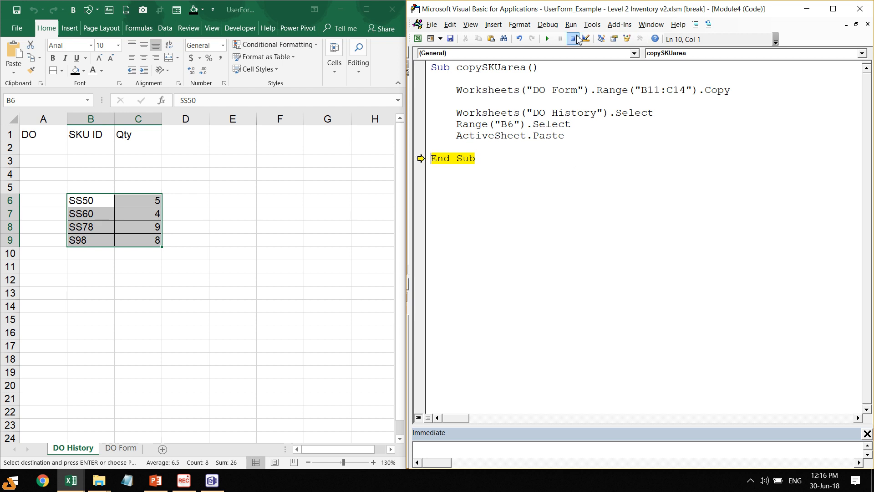
left_click(573, 39)
type("2")
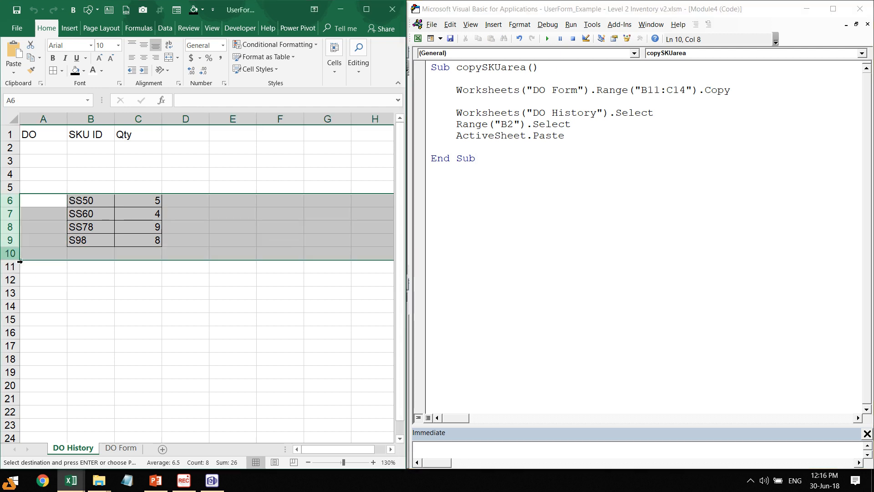
- Change the paste target from B6 to B2 and rerun so DO History fills rows 2–5
left_click(546, 38)
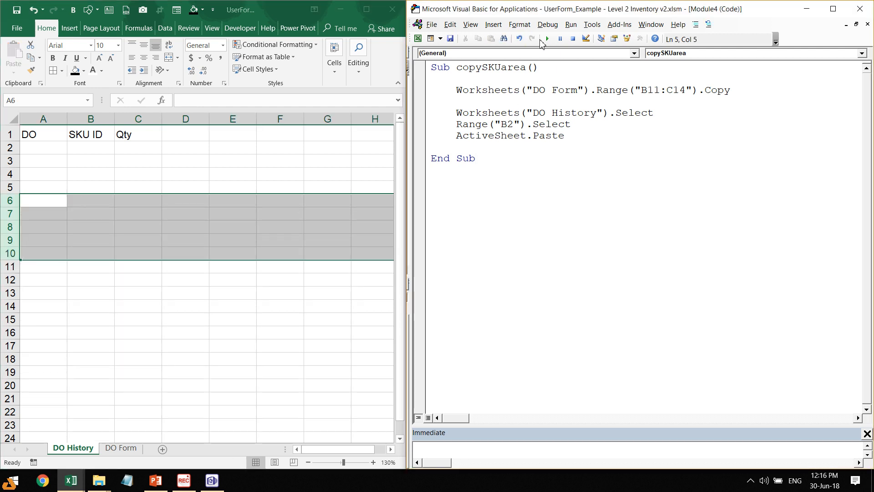
left_click(546, 39)
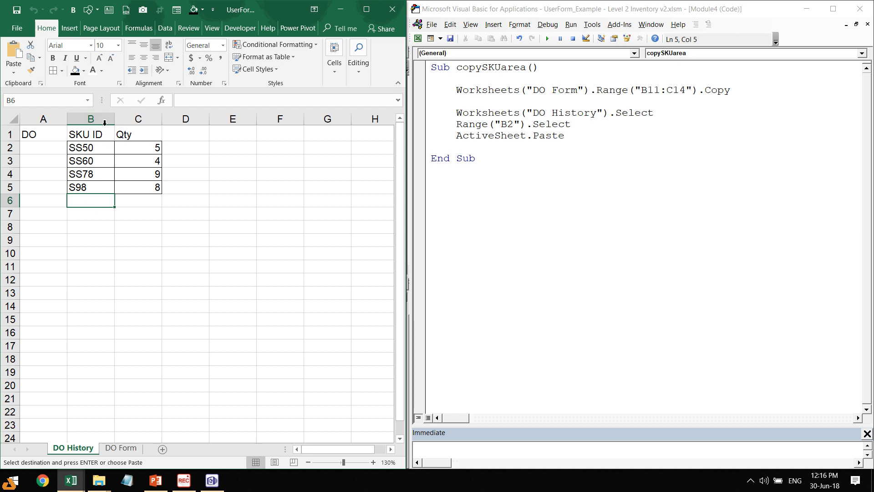
mouse_move(82, 196)
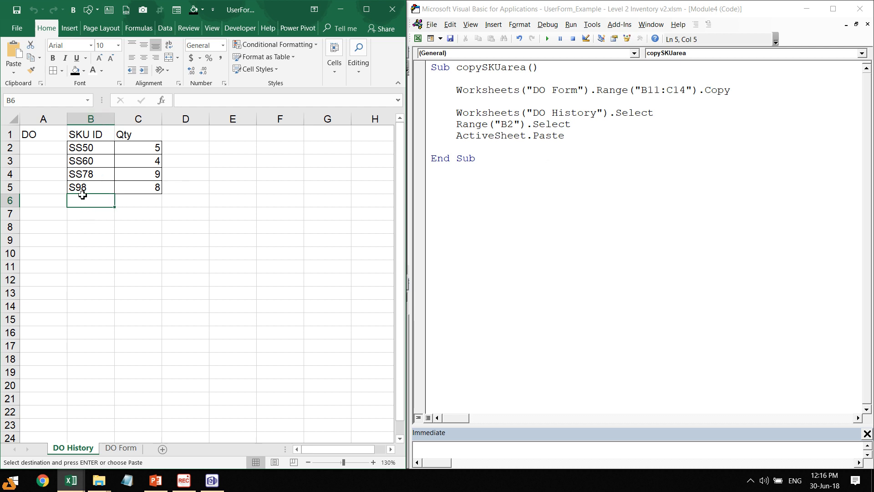
mouse_move(87, 149)
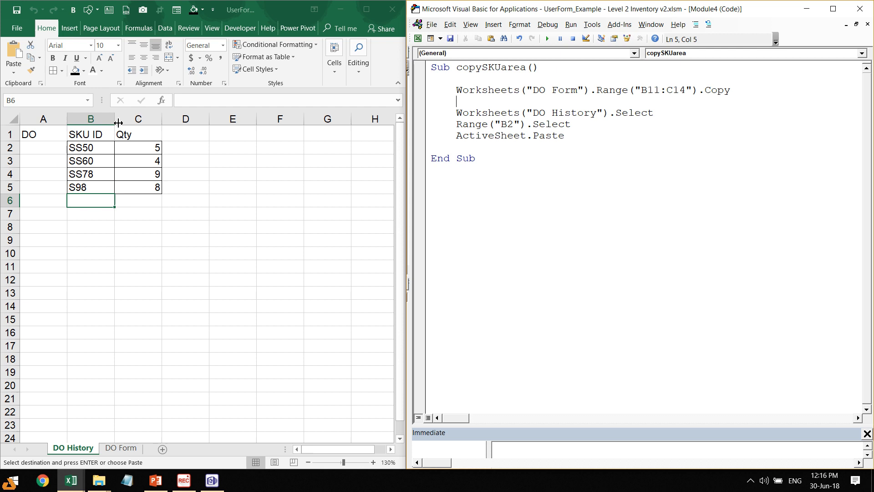
left_click(860, 53)
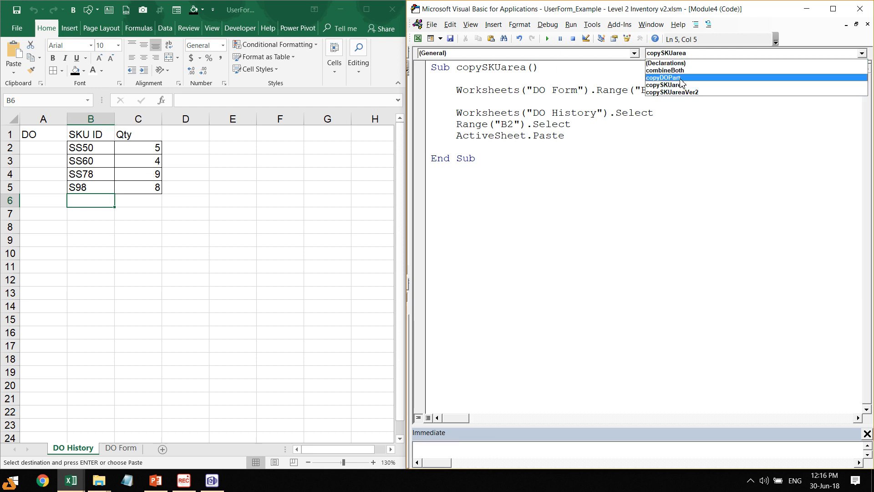
- Run copySKUareaVer2 repeatedly, appending four SKU rows each time until DO History reaches row 17
left_click(671, 91)
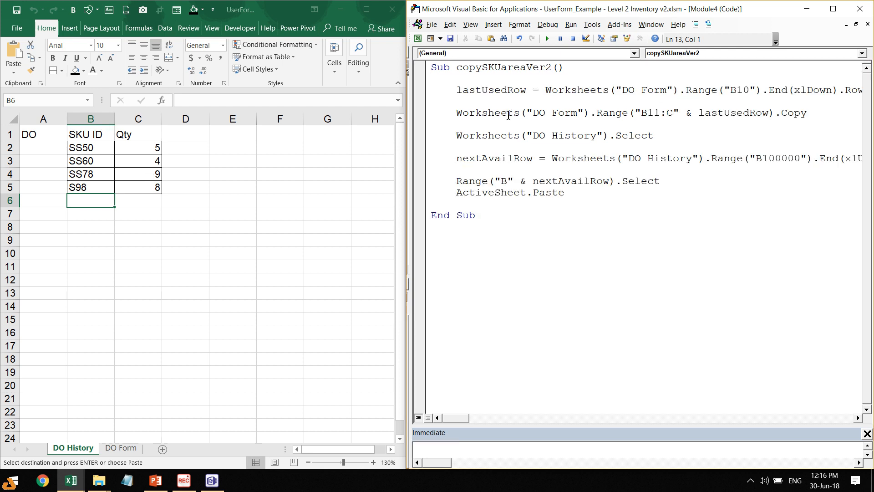
mouse_move(411, 139)
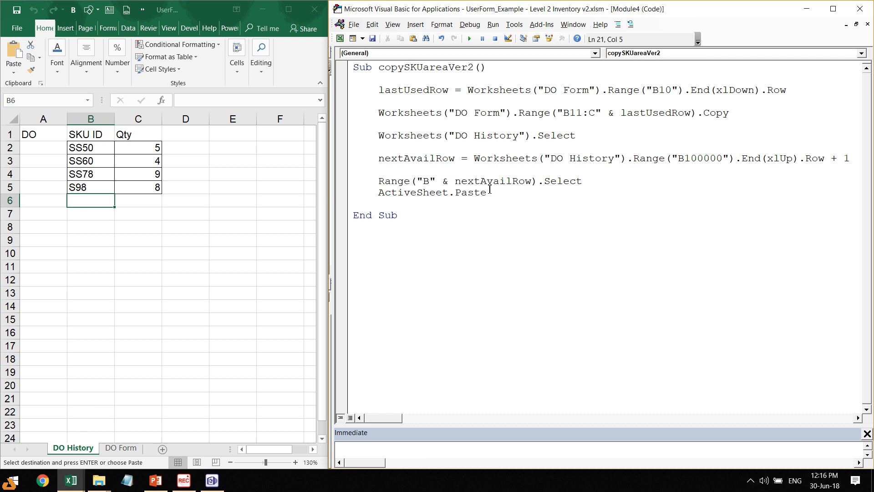
mouse_move(367, 165)
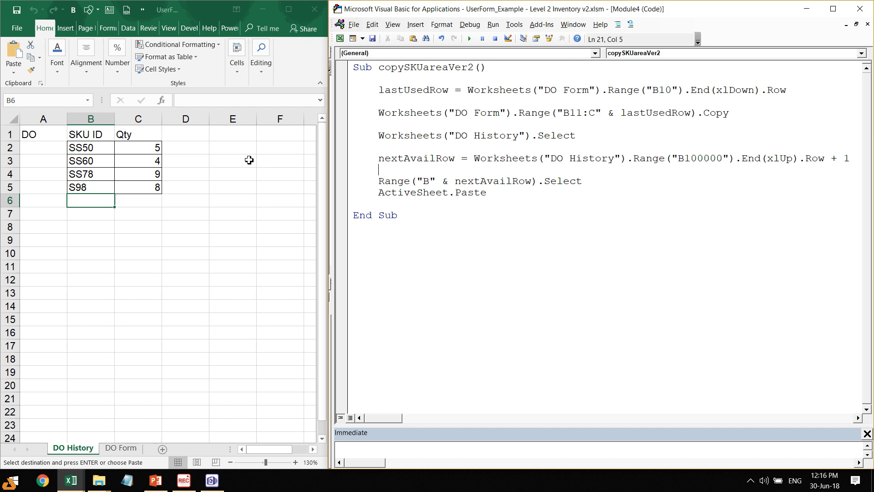
mouse_move(436, 90)
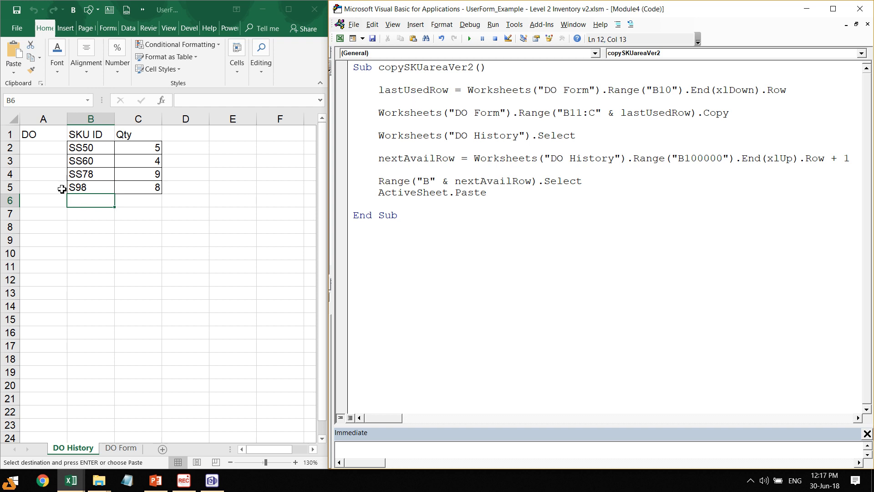
left_click(469, 38)
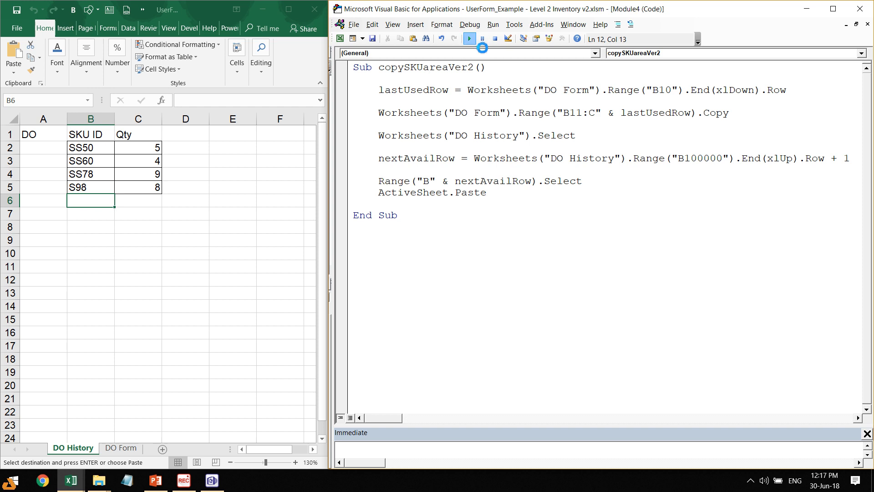
left_click(469, 39)
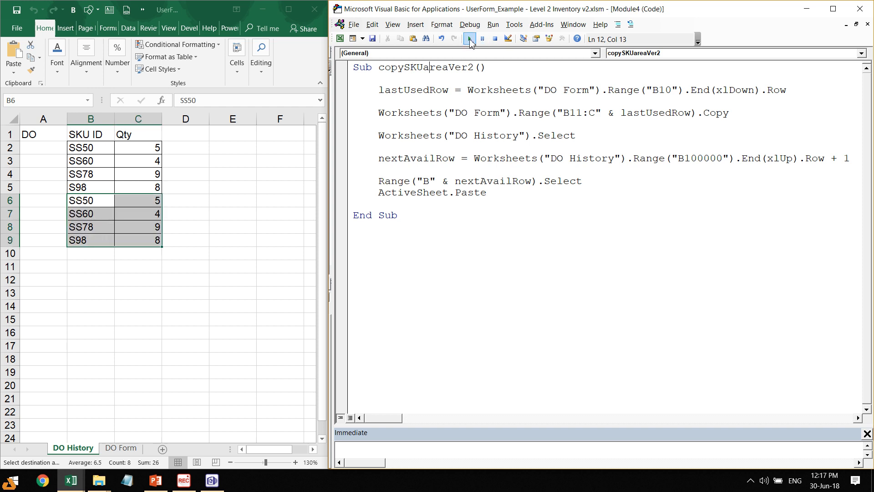
left_click(470, 40)
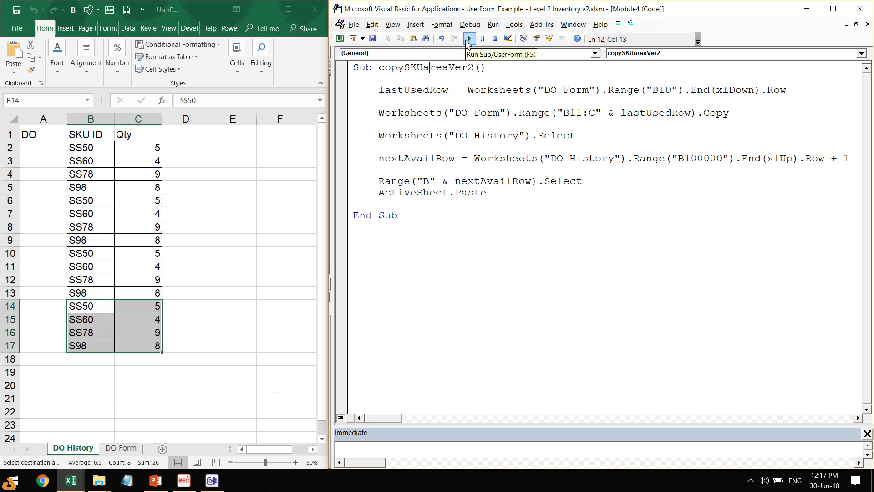
mouse_move(103, 354)
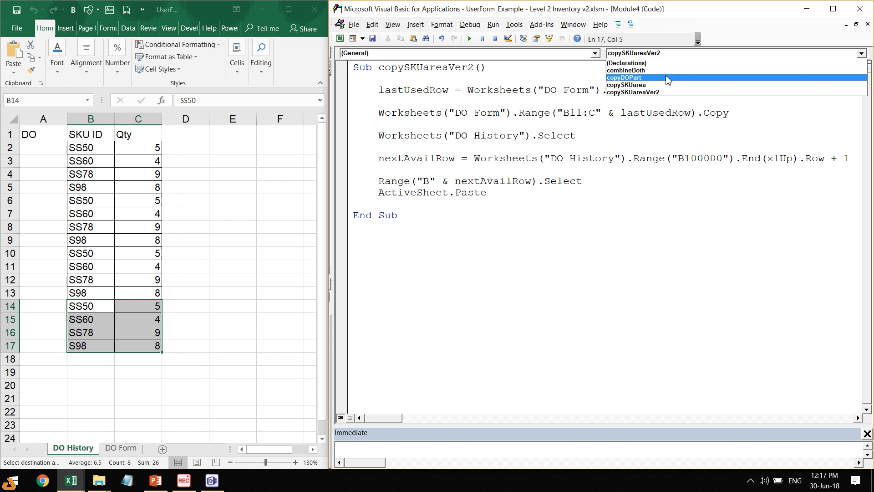
left_click(625, 77)
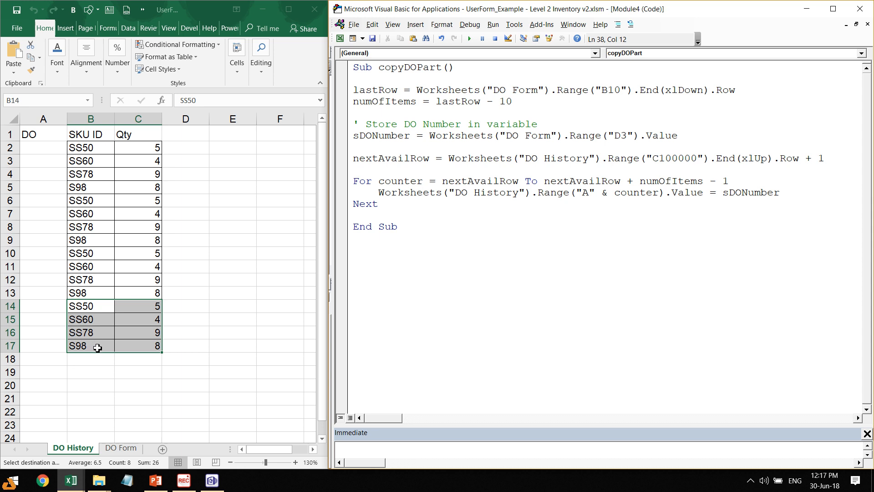
left_click(408, 91)
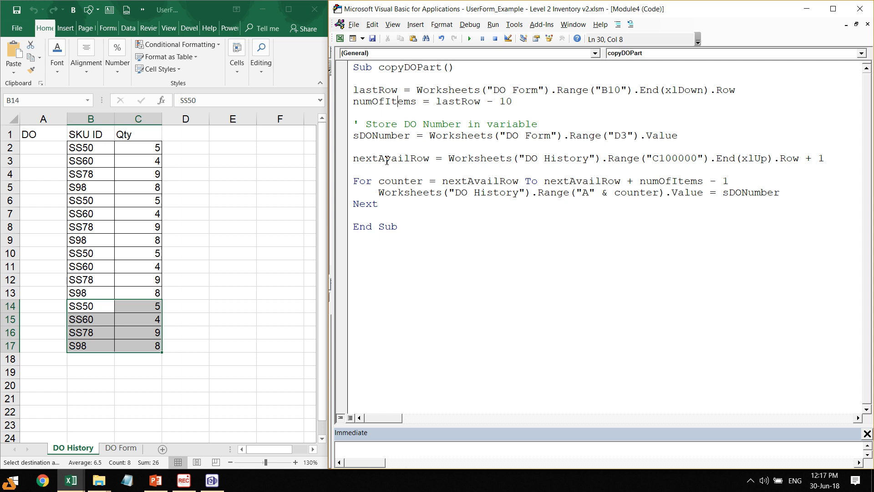
left_click(120, 448)
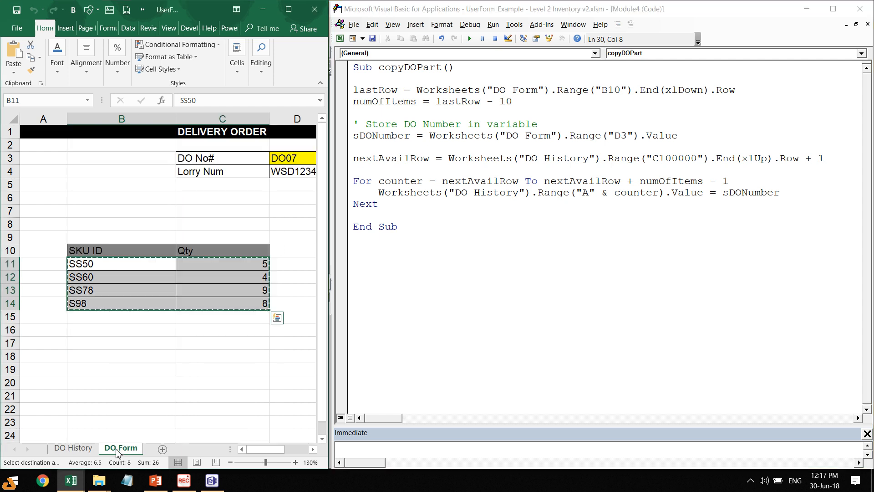
mouse_move(439, 172)
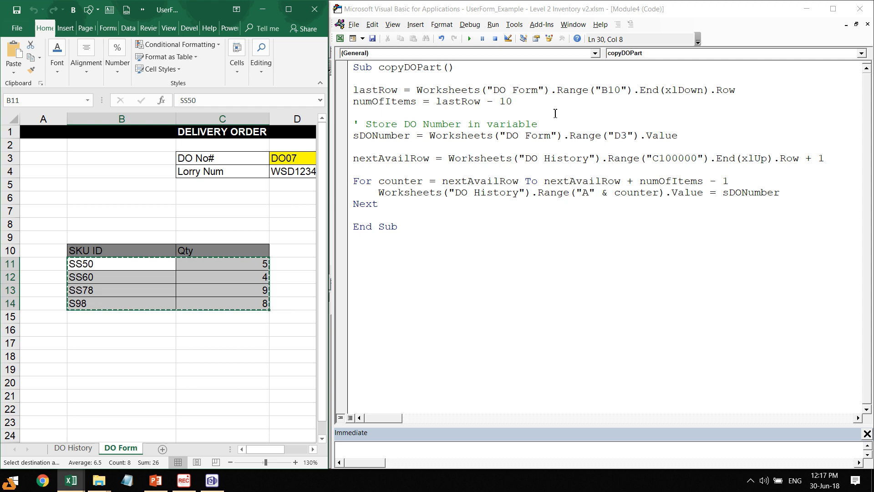
left_click(122, 250)
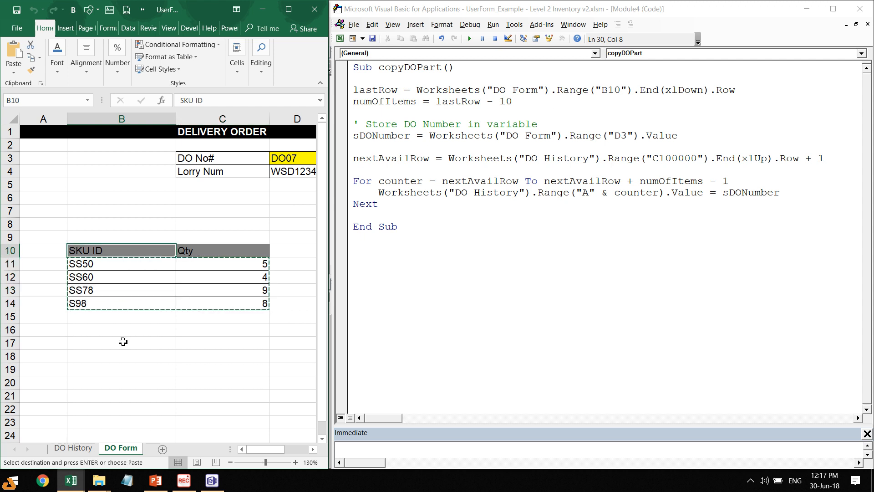
mouse_move(117, 322)
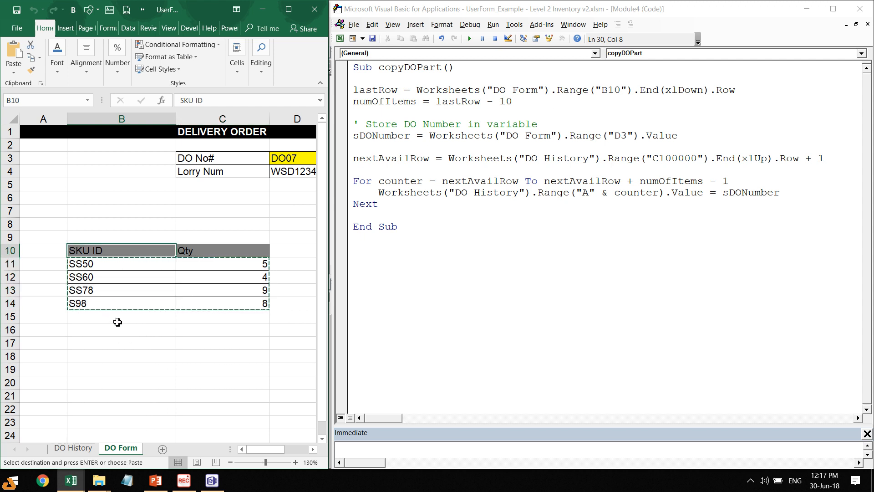
mouse_move(449, 147)
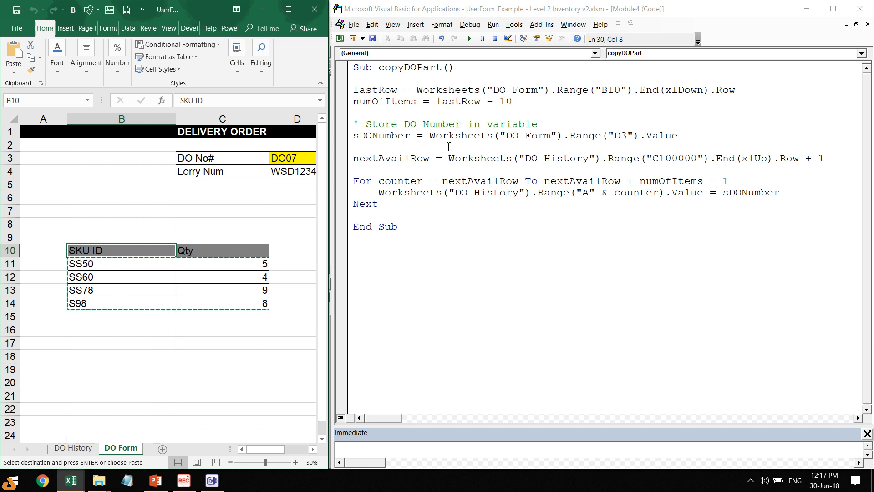
mouse_move(486, 130)
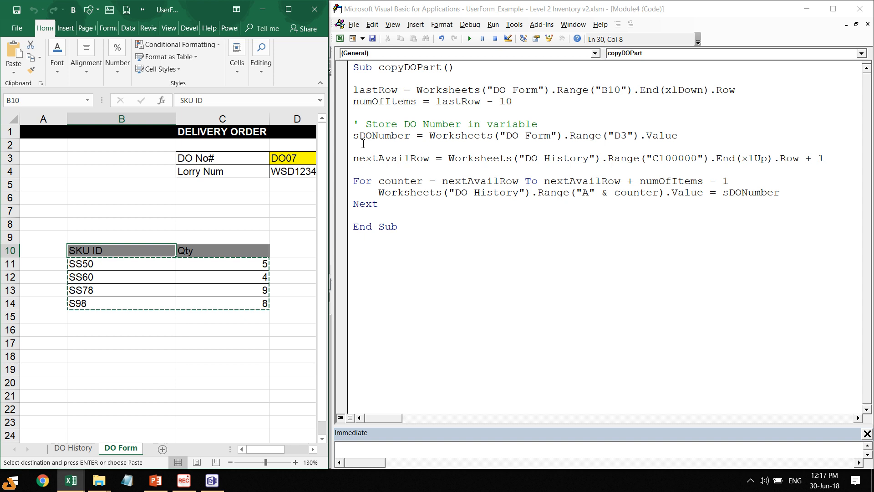
mouse_move(386, 162)
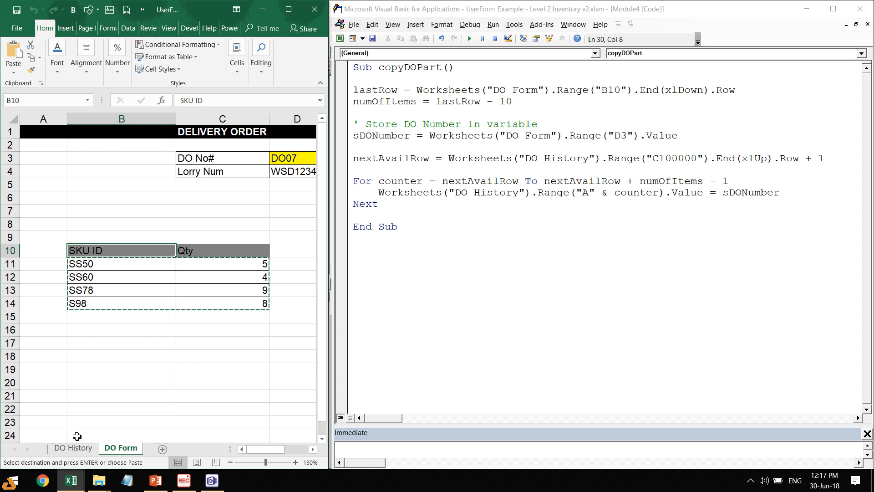
left_click(73, 448)
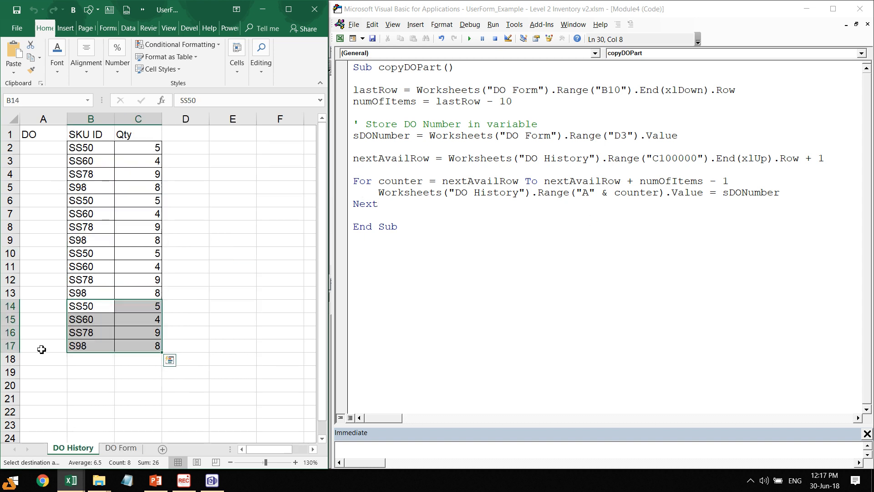
mouse_move(578, 188)
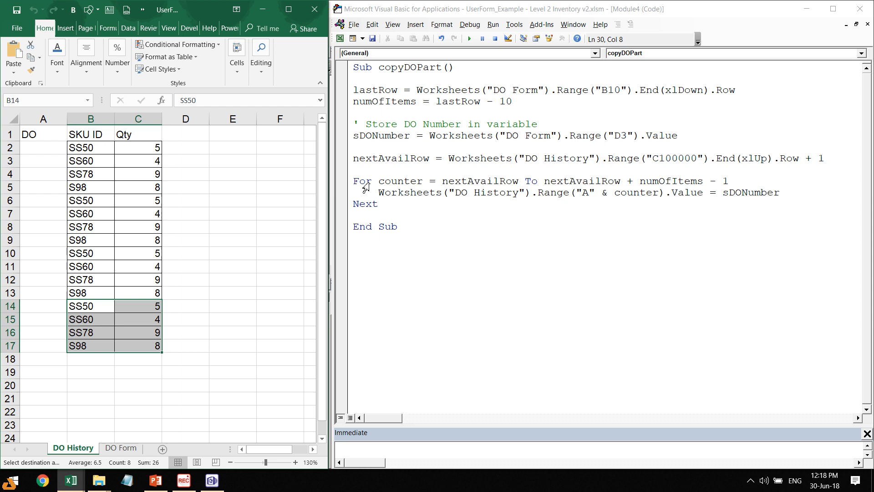
mouse_move(457, 167)
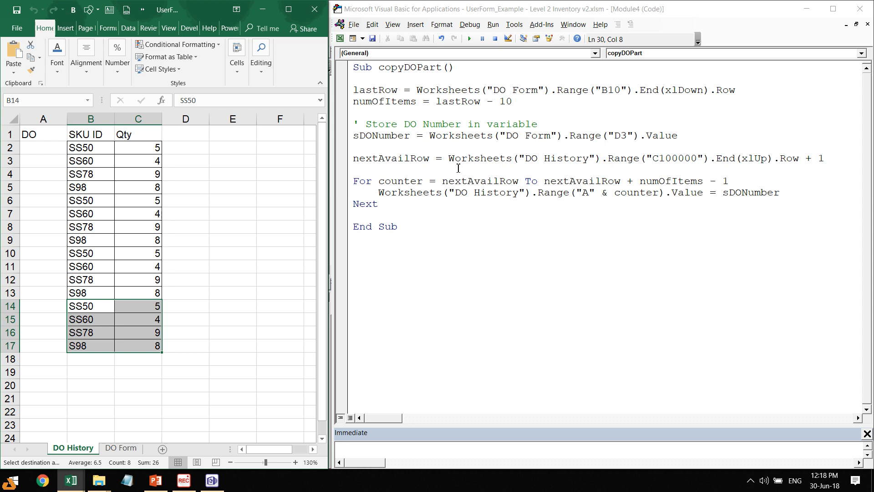
mouse_move(401, 208)
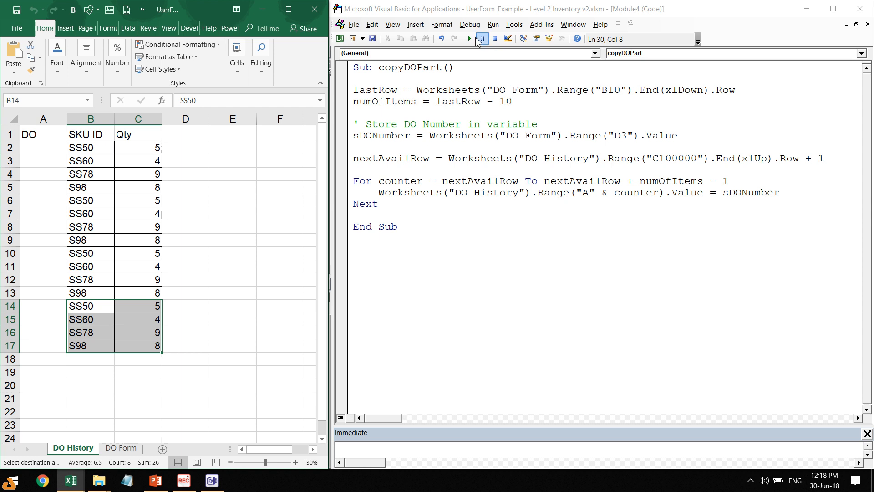
- Reset the macro and clear rows 2–21 of DO History, leaving only the headers
left_click(478, 39)
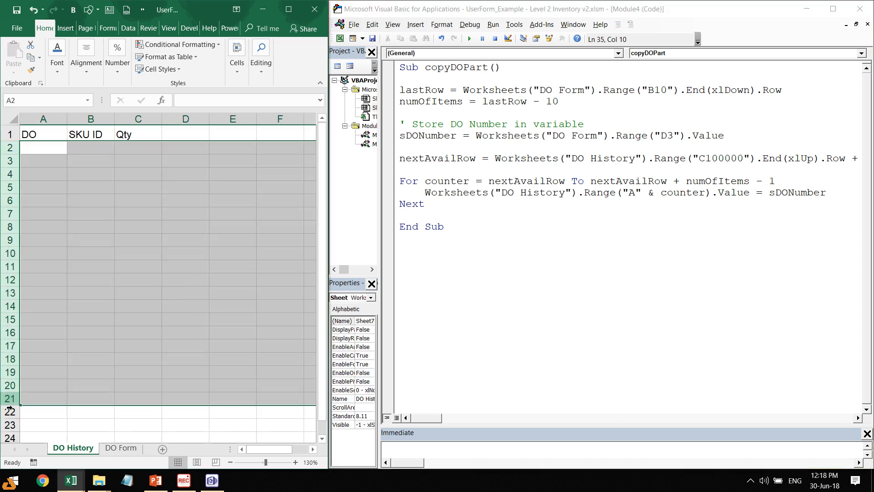
left_click(120, 448)
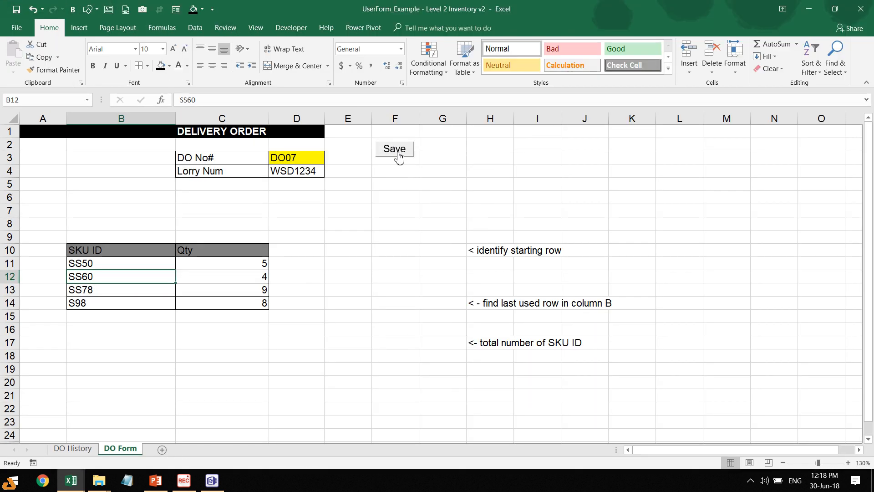
- Save the delivery order so DO07's four rows land in DO History, then start entering SYT123 on DO09
left_click(394, 149)
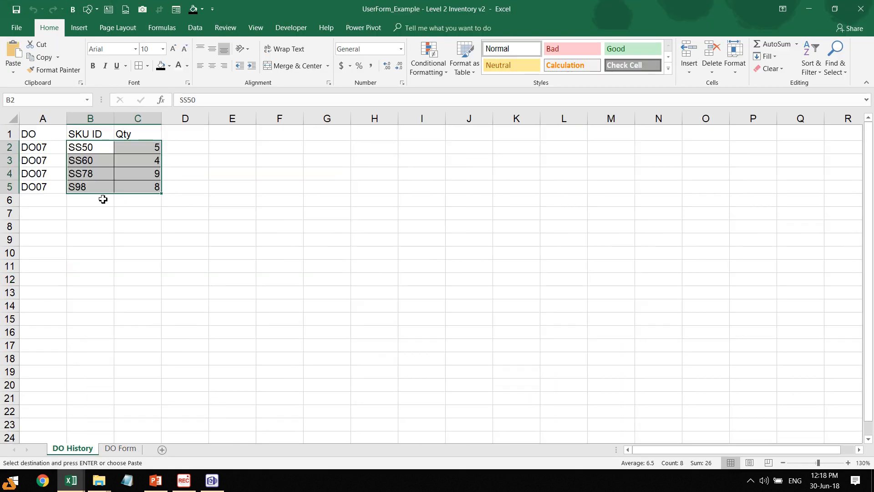
left_click(120, 448)
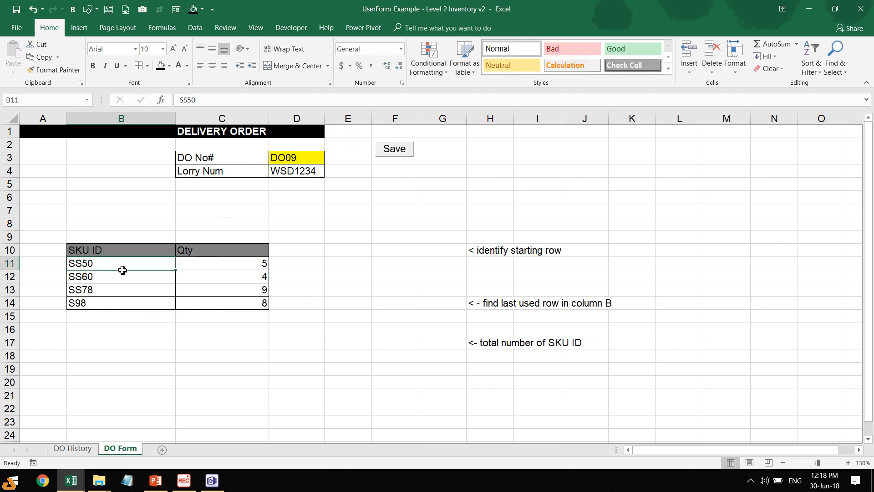
type("SYT123")
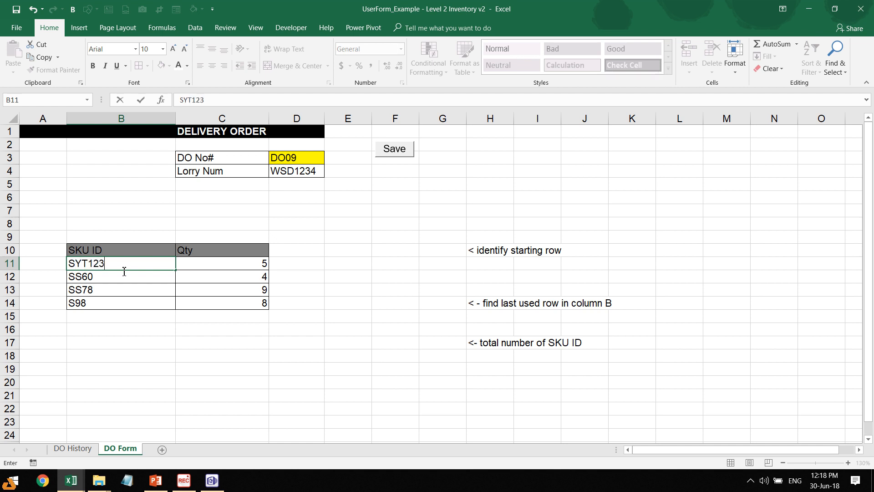
- Enter SKUs SYT123–SYT131 with quantities and save, appending nine DO09 rows below DO07 in DO History
key("enter")
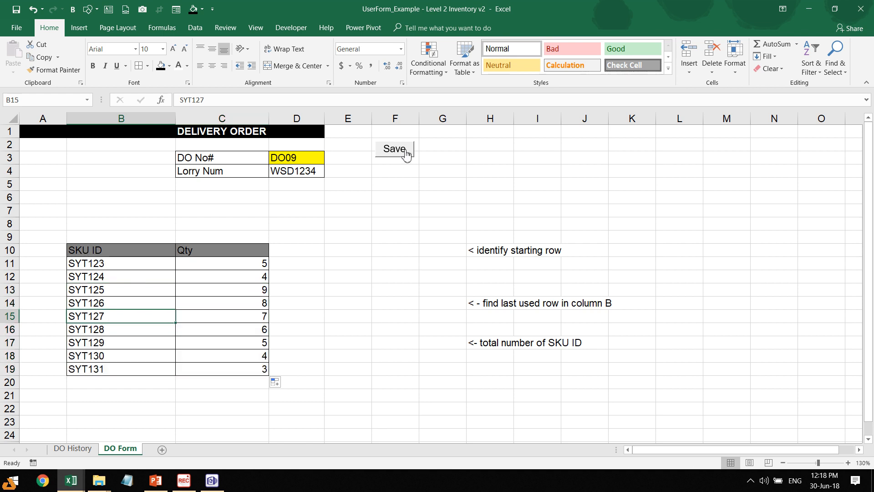
left_click(394, 149)
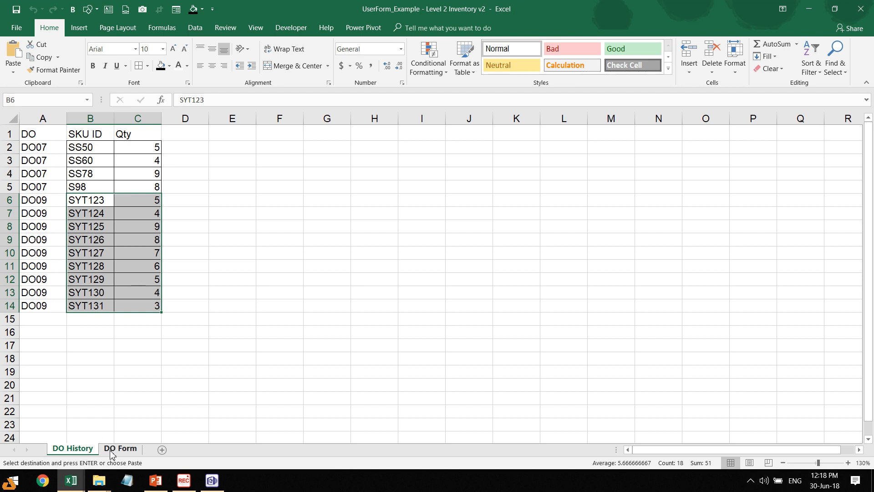
left_click(120, 448)
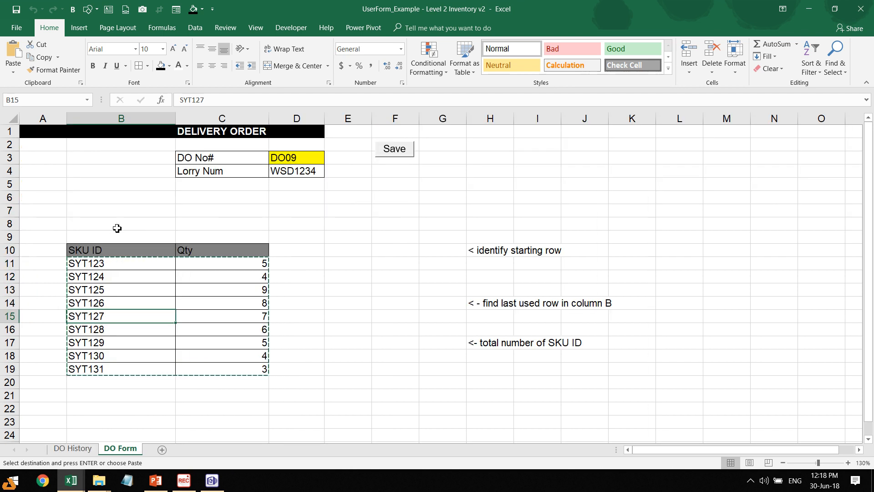